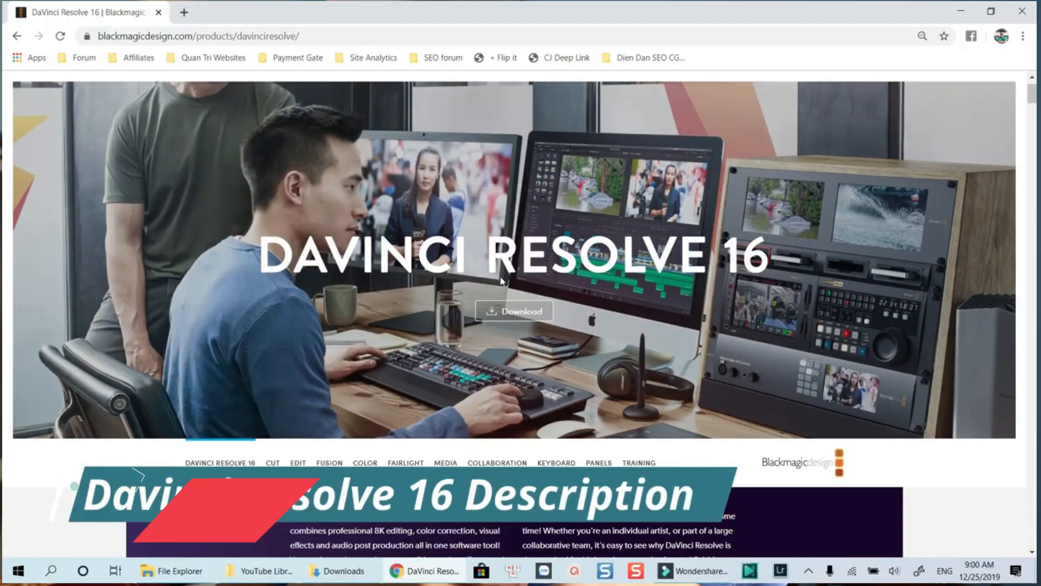
Step: Scroll down the DaVinci Resolve 16 product page past the What's New section
scroll(down, 3)
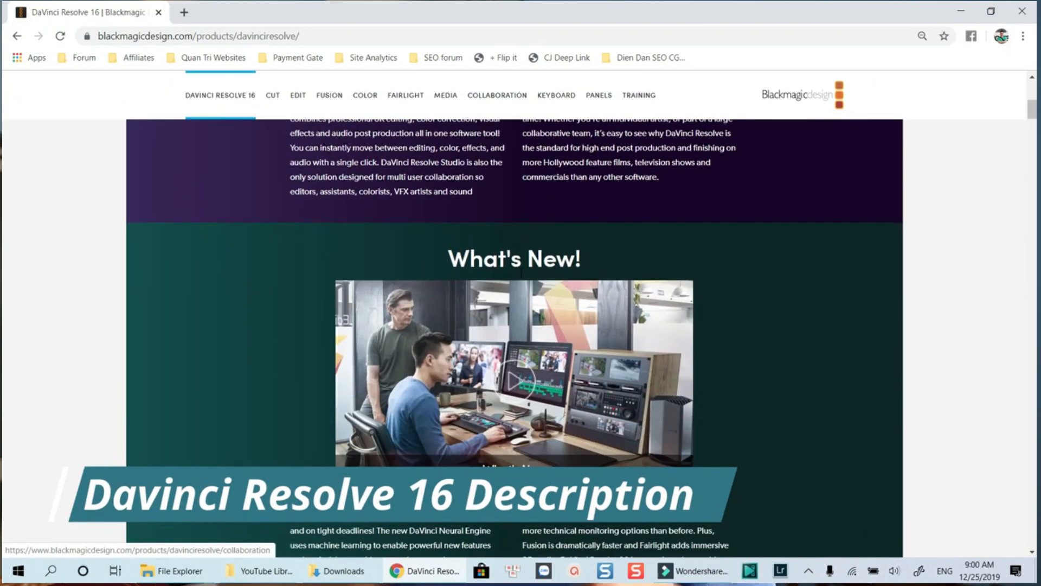
scroll(down, 3)
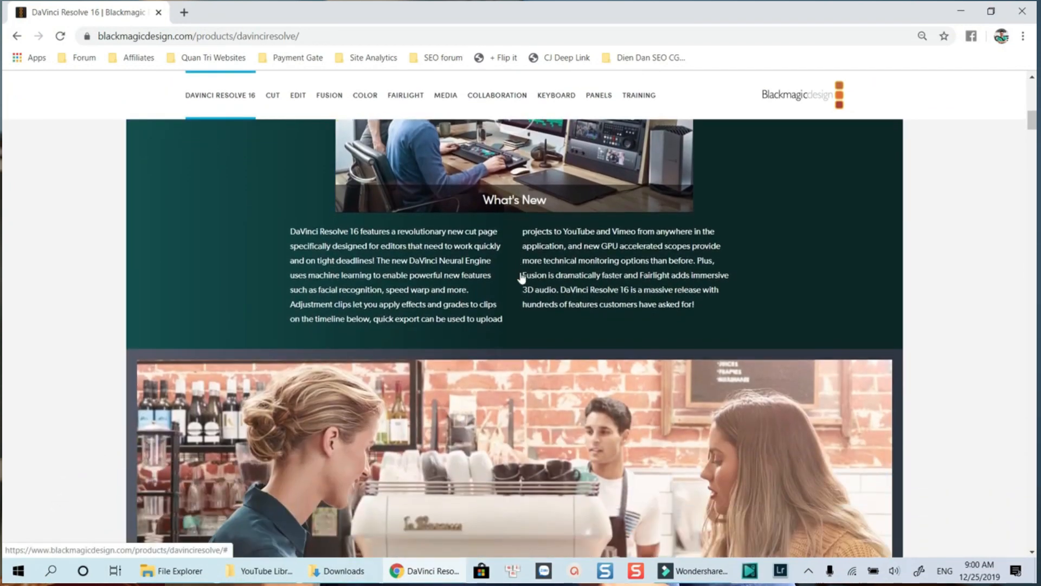
scroll(down, 3)
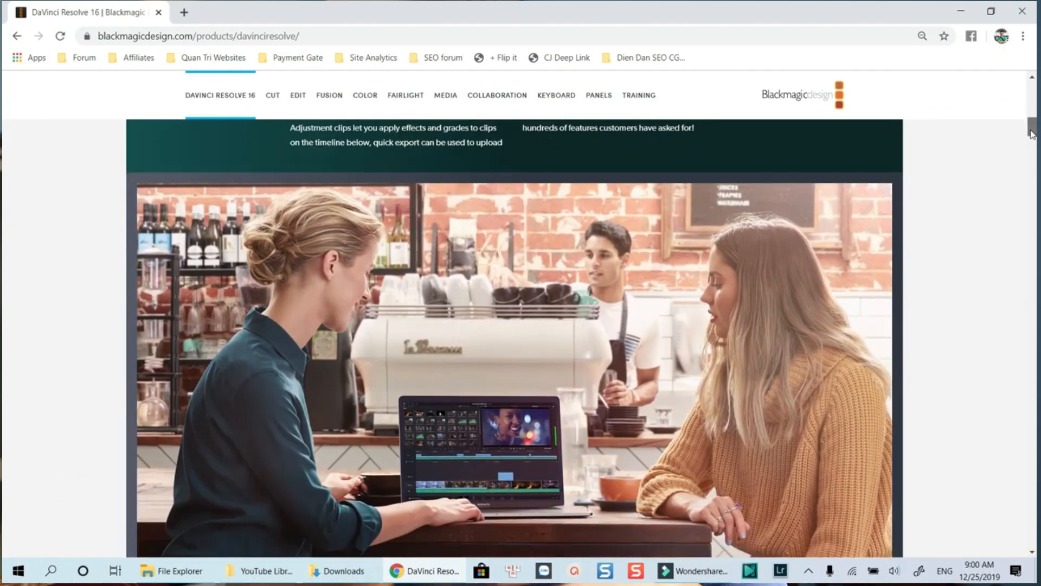
scroll(down, 3)
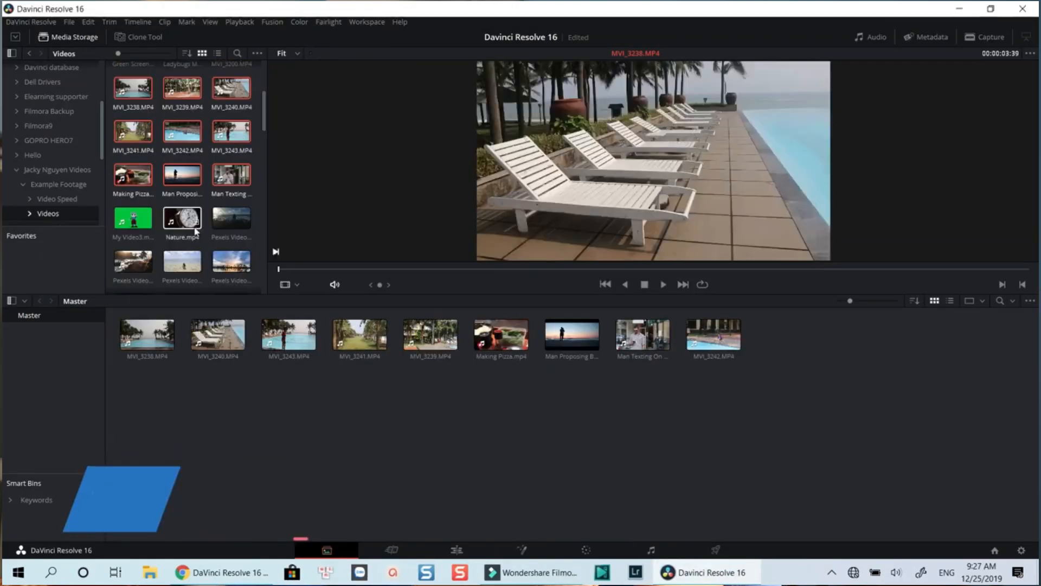
Step: View the media pool clips as a list and back as thumbnails, then move to the Edit page
click(950, 300)
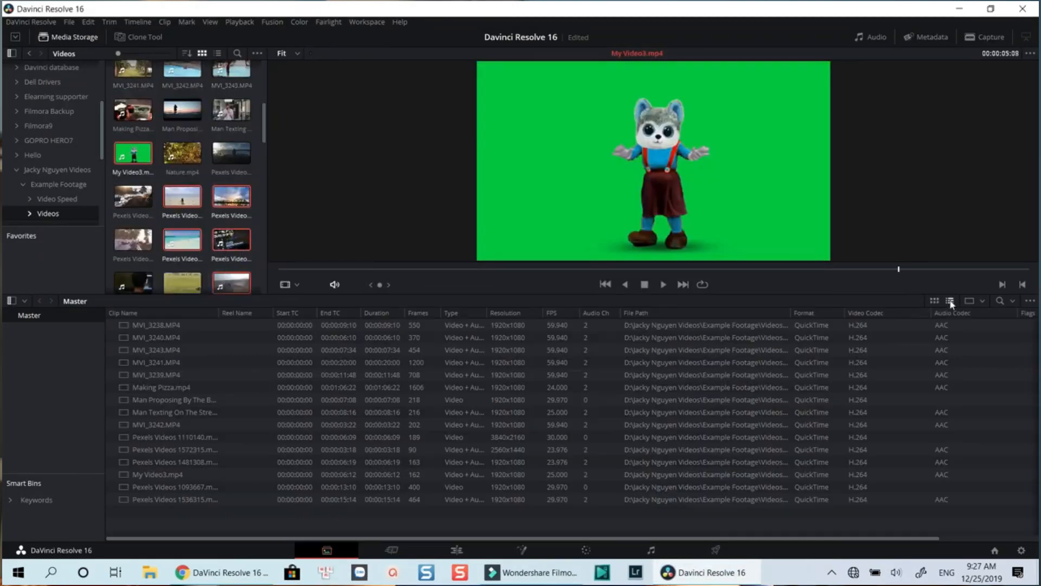
click(934, 301)
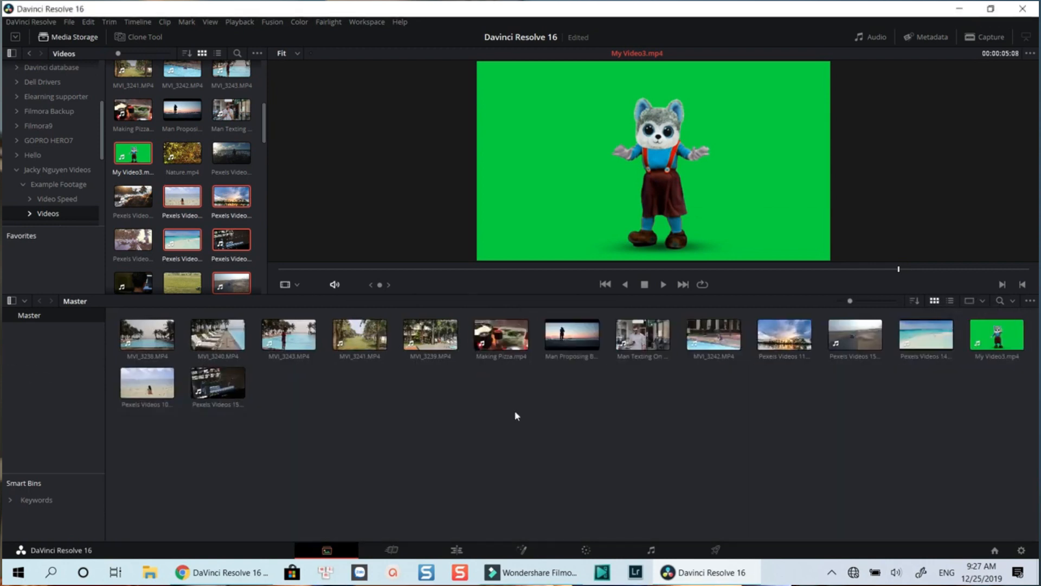
click(390, 549)
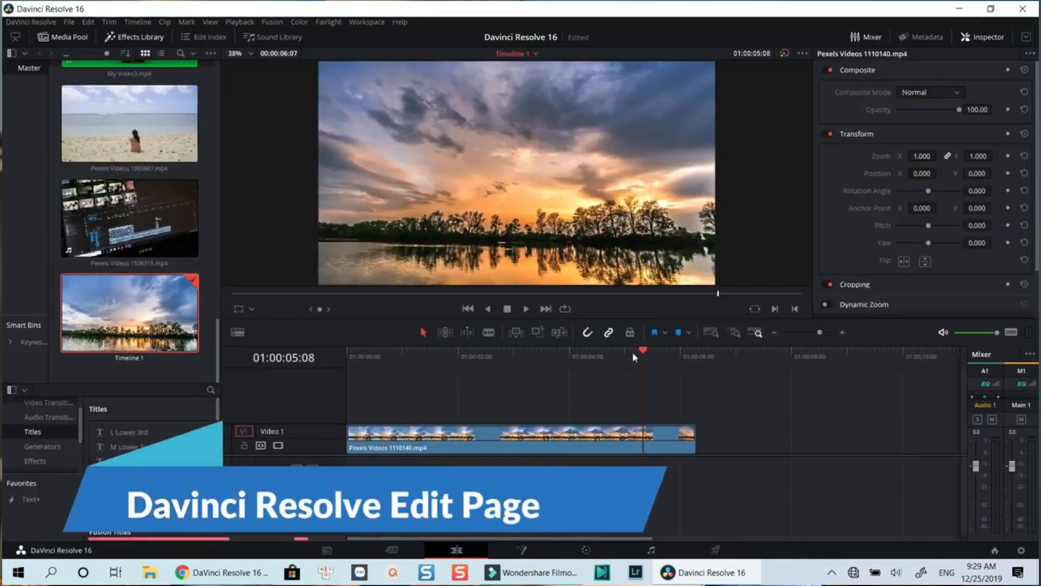
Step: Place the beach and sunset clips with Additive Dissolves and add a Text title on Video 2
click(490, 332)
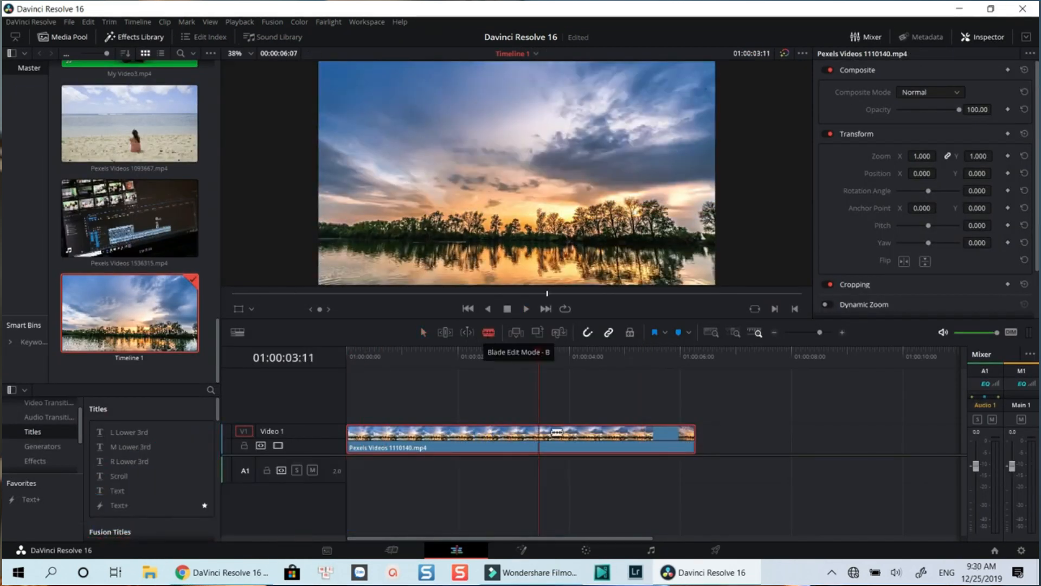
click(604, 437)
text(Jac)
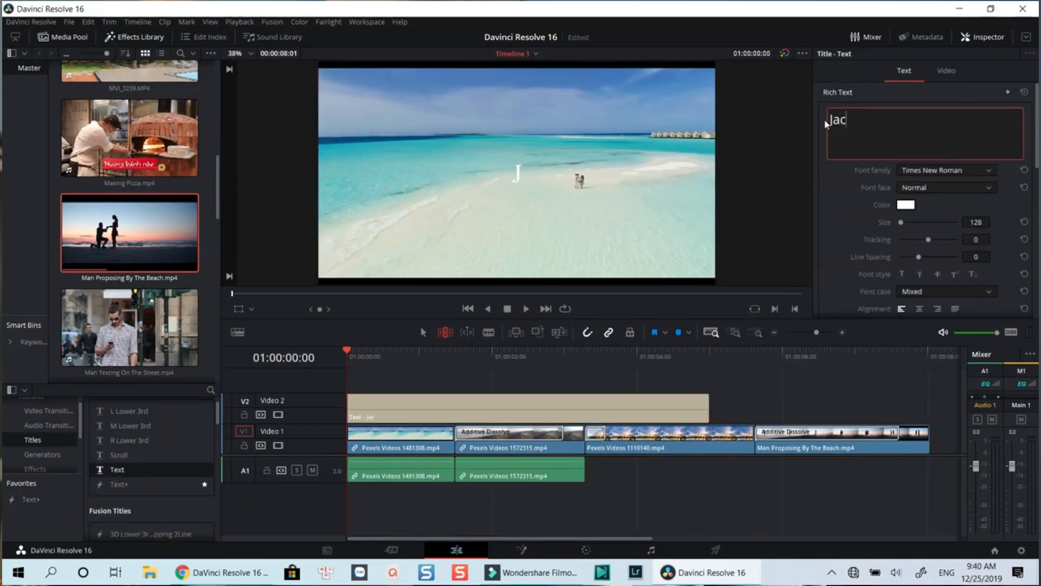
click(904, 205)
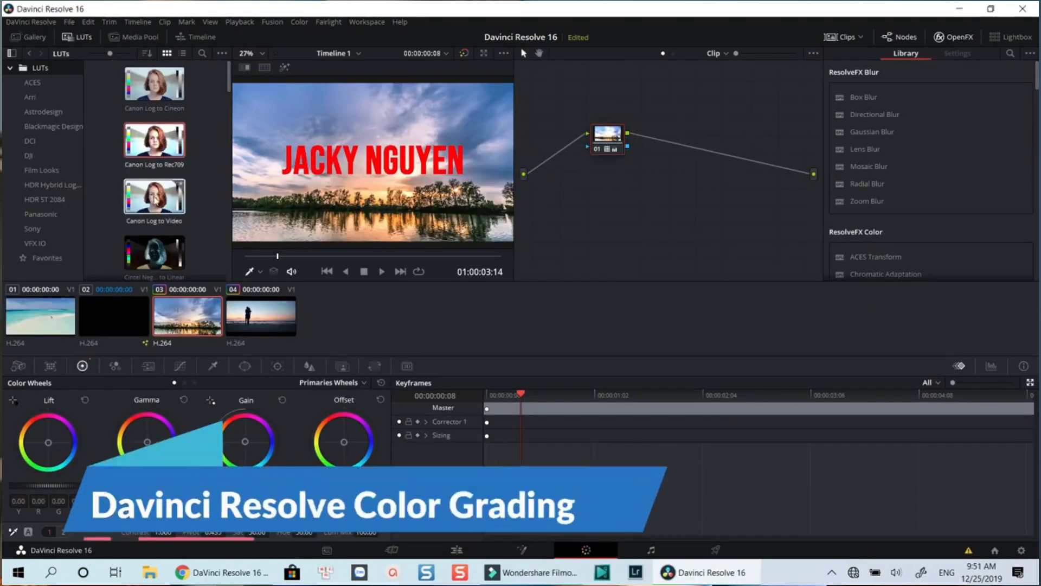
Step: Apply a Film Looks LUT to the sunset shot and visit the Fairlight audio tracks
click(42, 171)
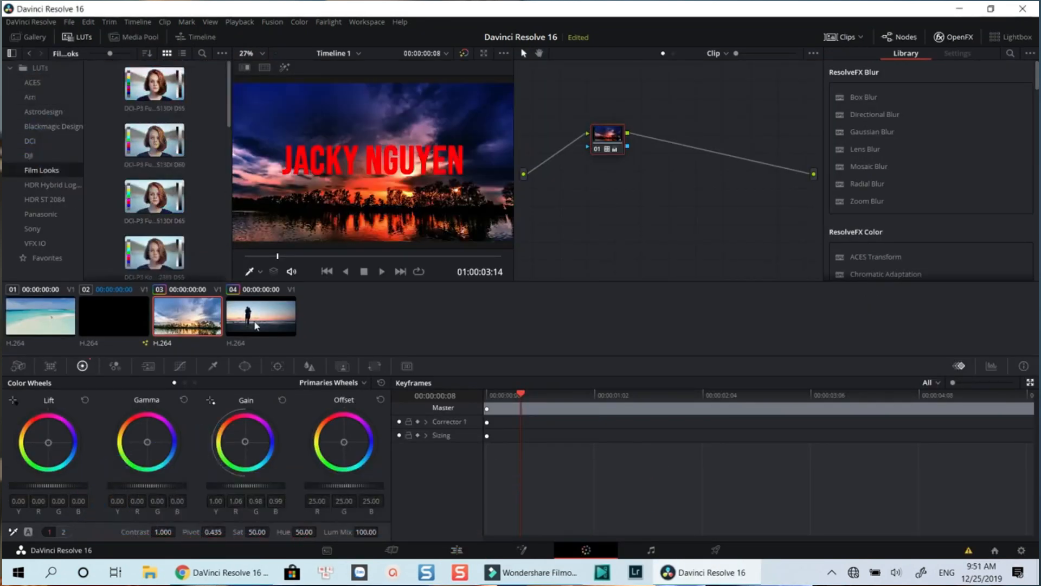
click(47, 366)
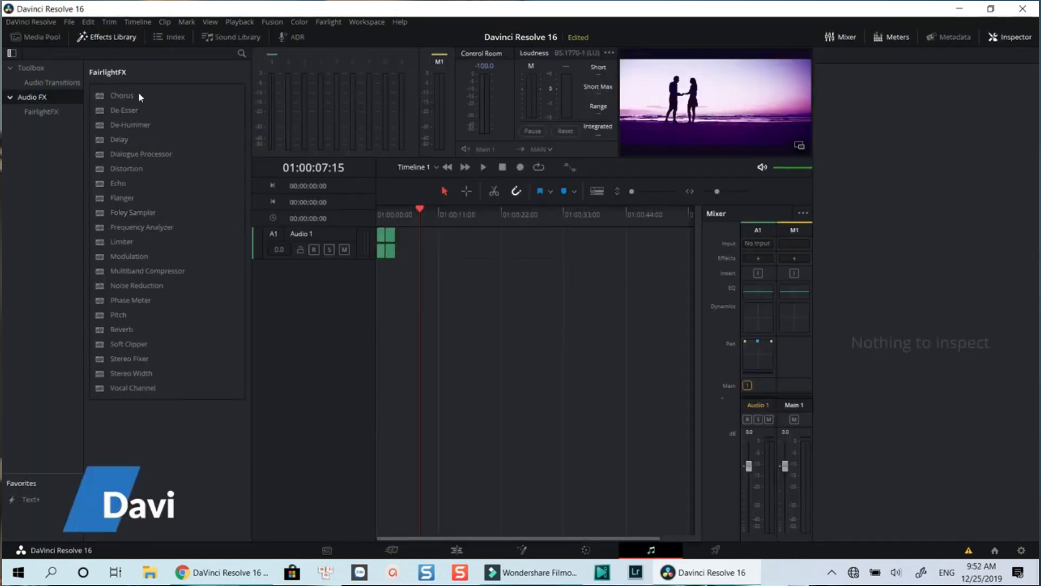
click(175, 37)
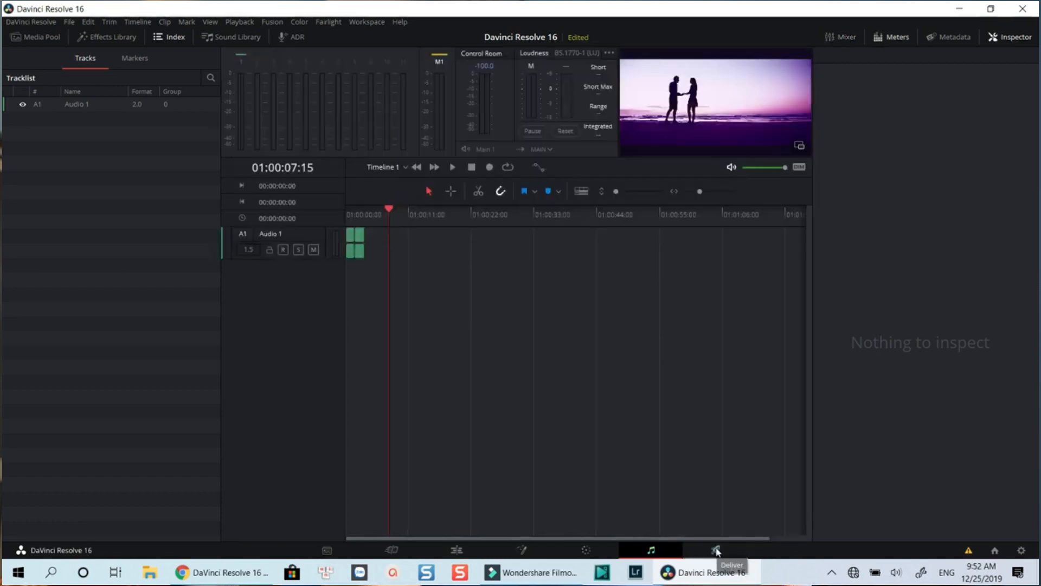
Step: On the Deliver page choose YouTube 1080p and add Timeline 1 to the render queue
click(714, 550)
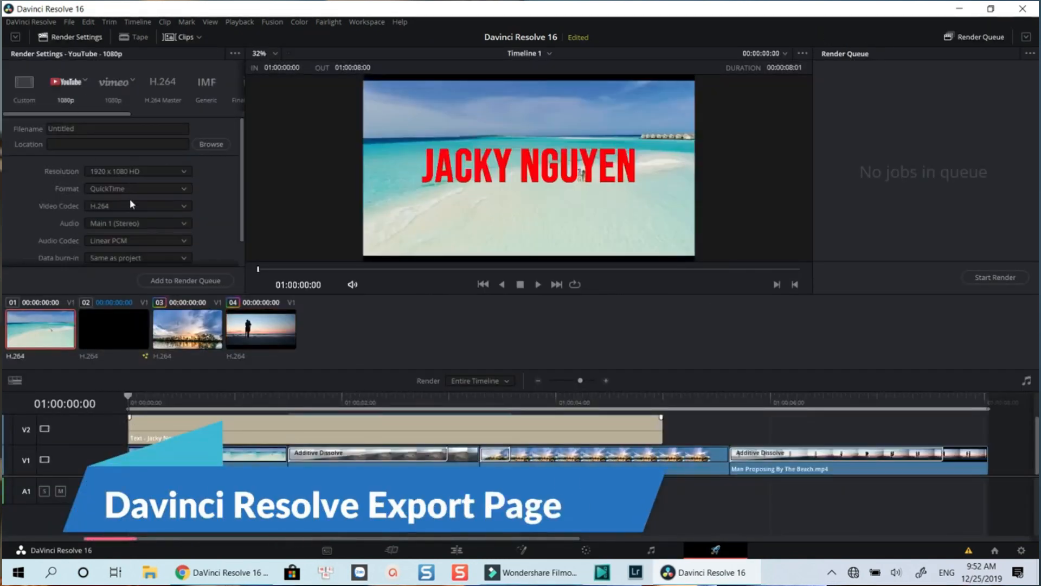
click(186, 280)
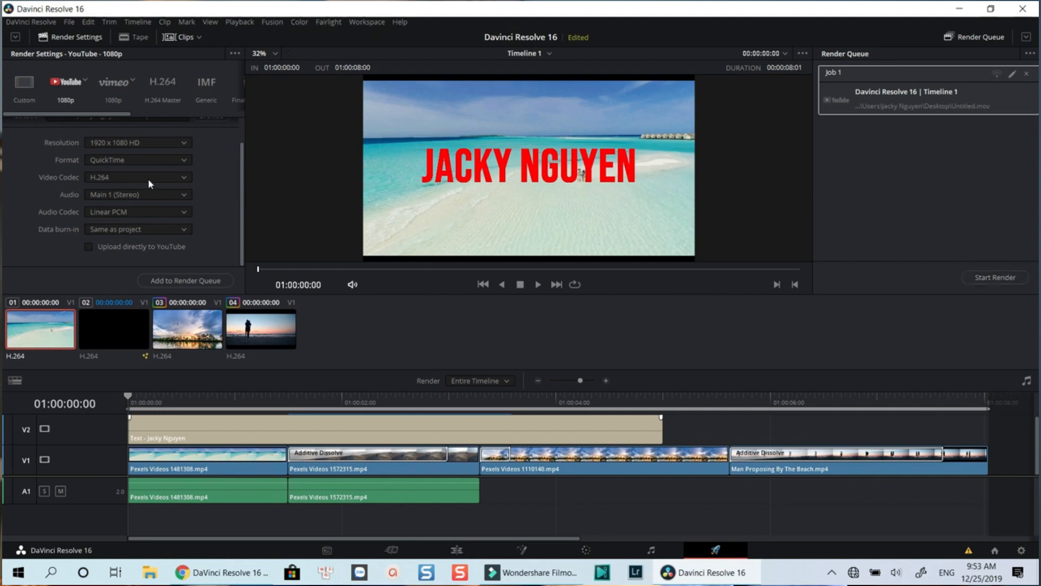
click(185, 280)
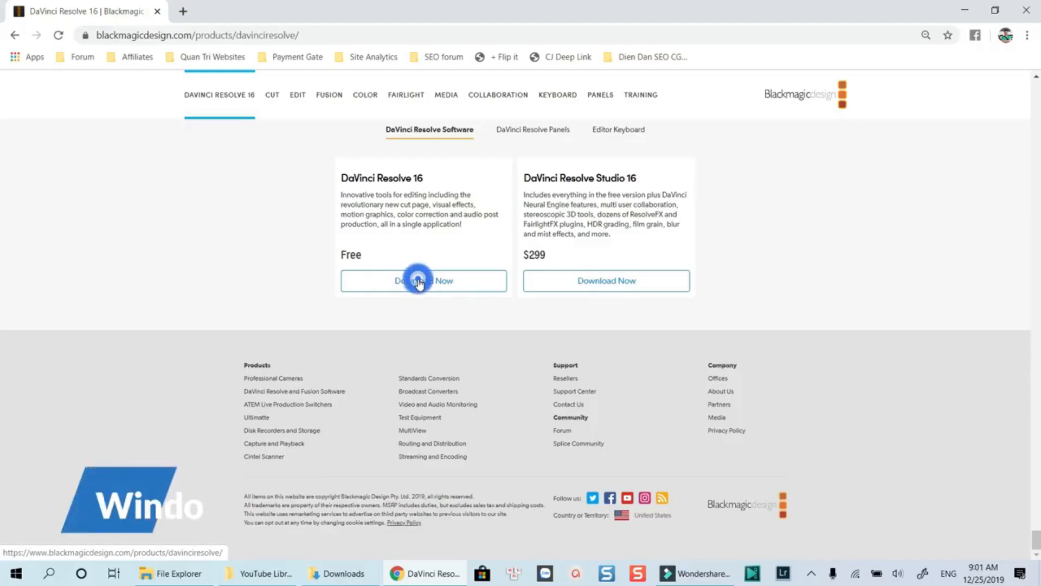
Step: Request the free DaVinci Resolve 16 download and choose the Windows version
click(423, 279)
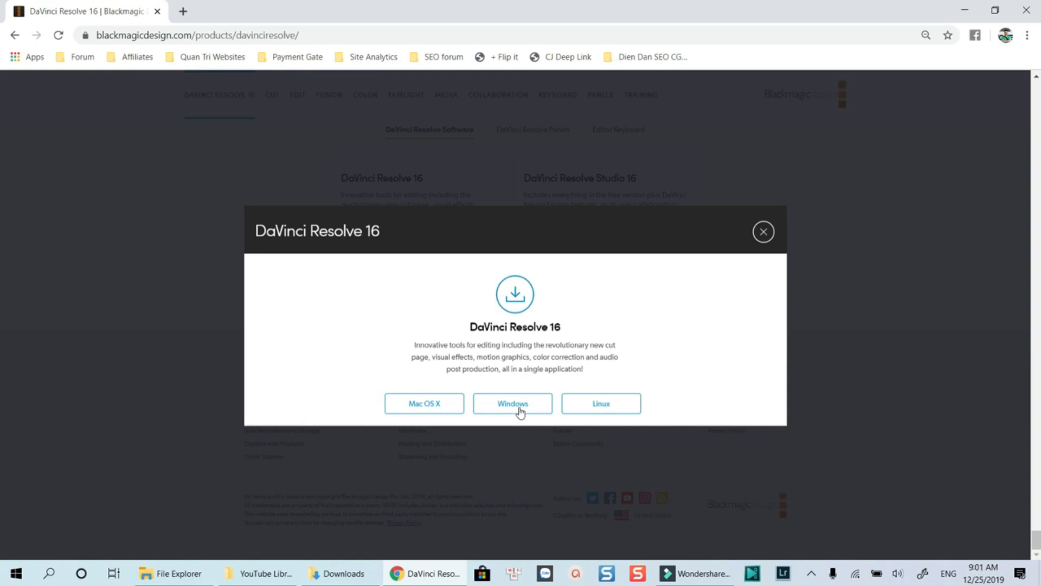
click(762, 231)
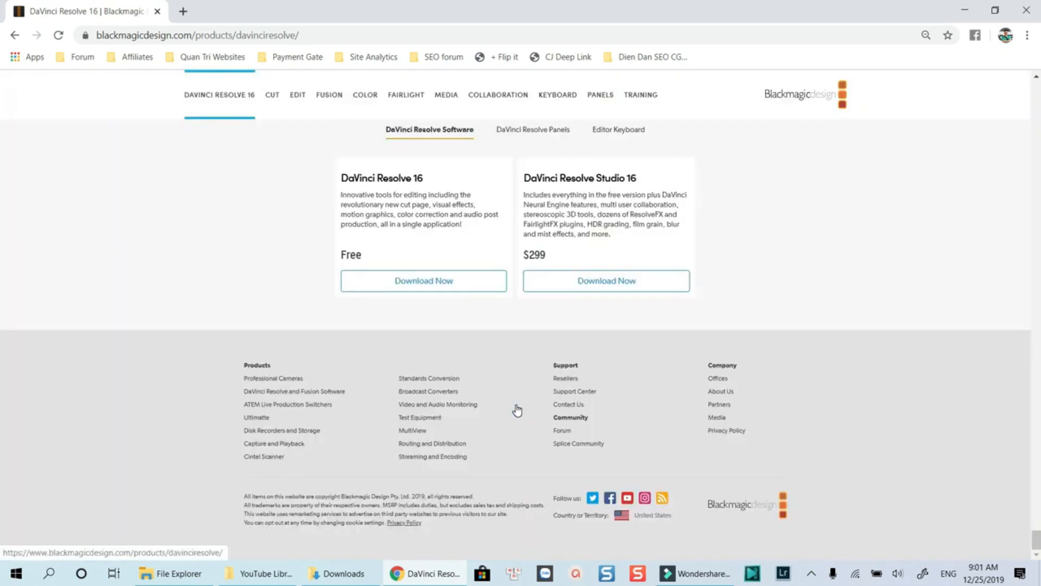
click(456, 572)
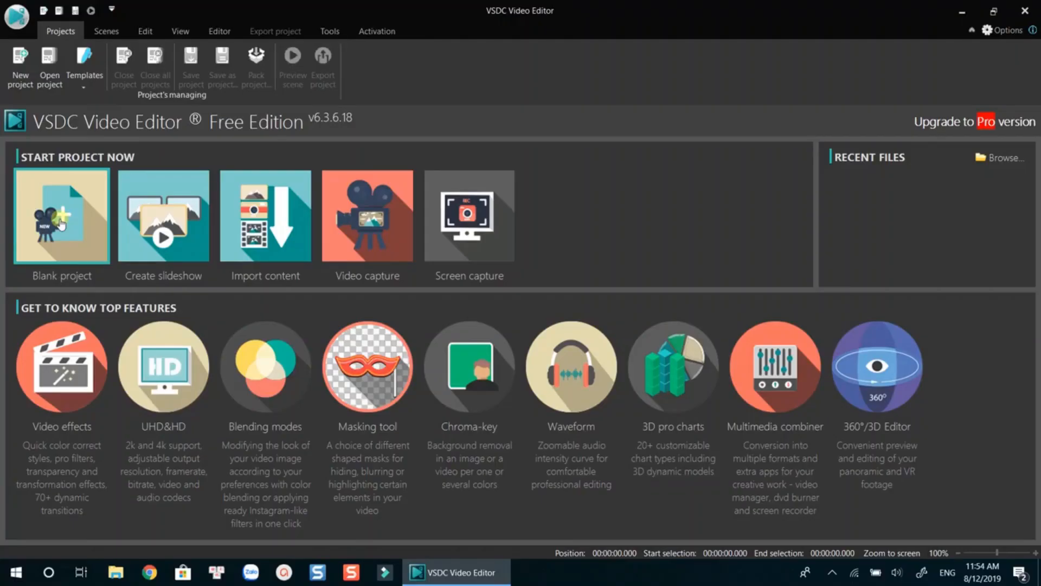
Step: Create a blank VSDC project, finish its settings and select the Girl_8 clip's properties
click(61, 216)
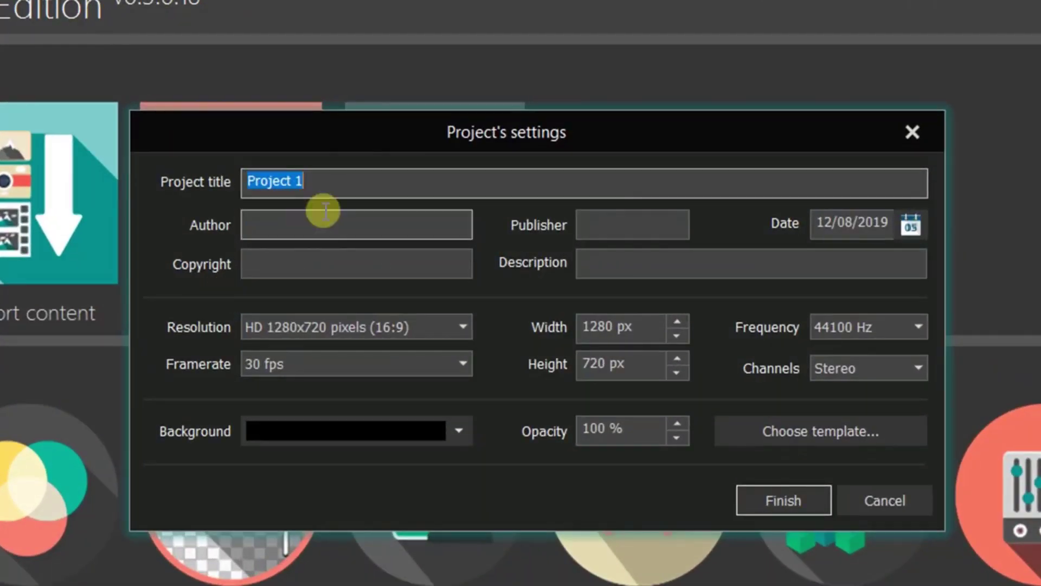
click(460, 327)
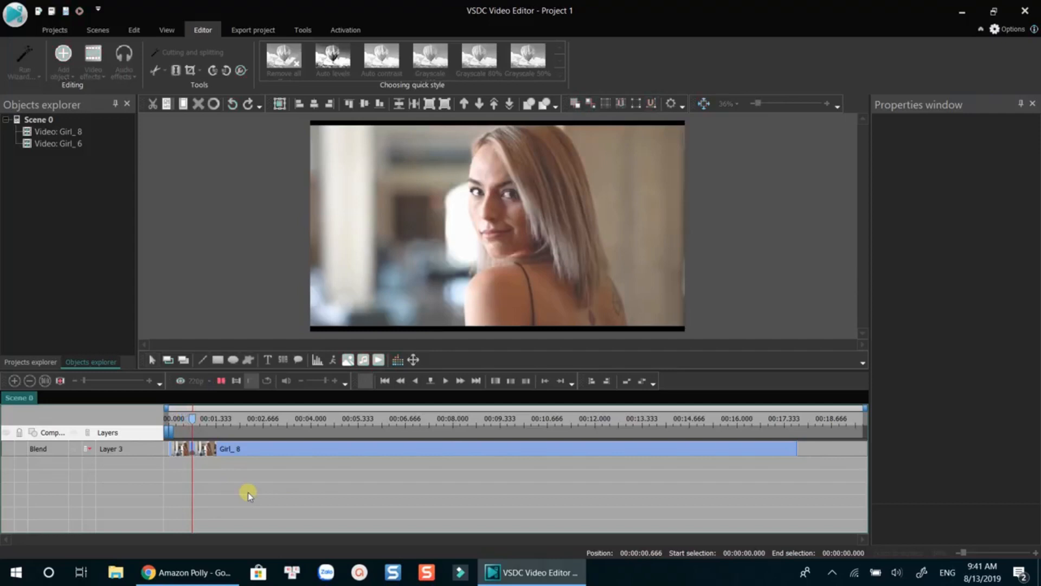
click(419, 437)
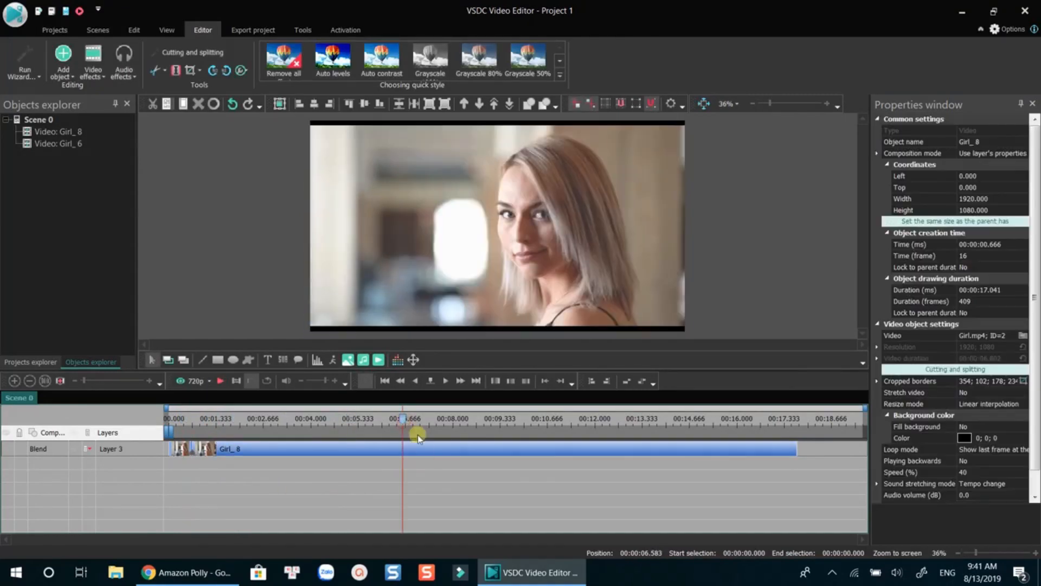
right_click(278, 461)
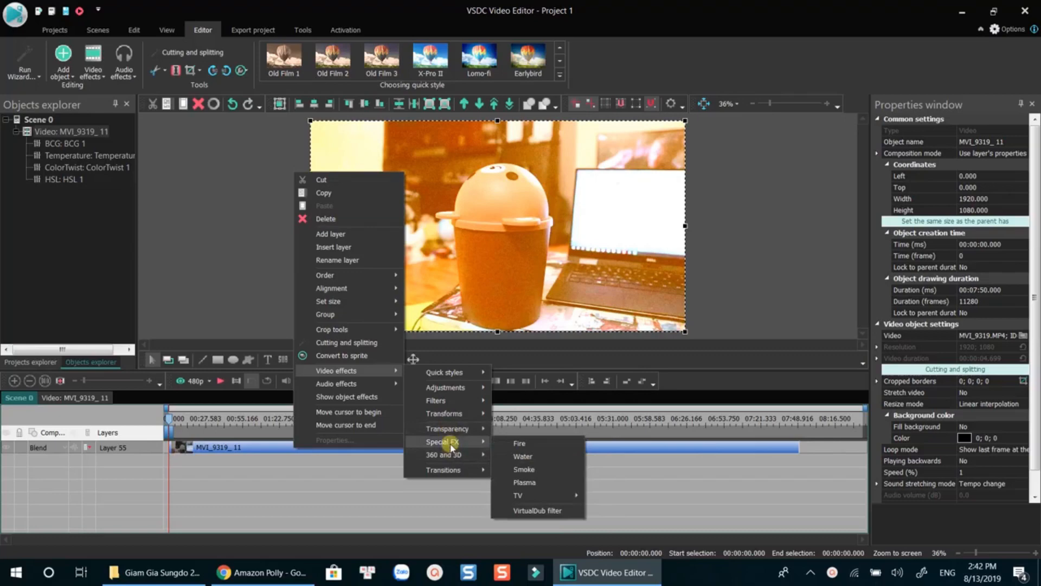
Step: Add Video effects colour adjustments to MVI_9319_11 and set export to DVD NTSC profile
click(252, 30)
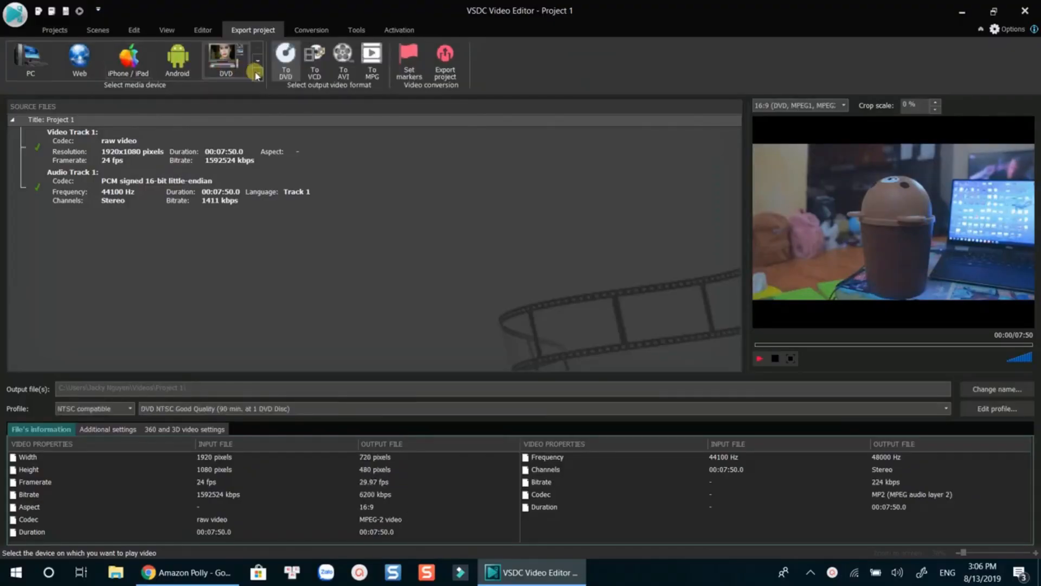
click(257, 72)
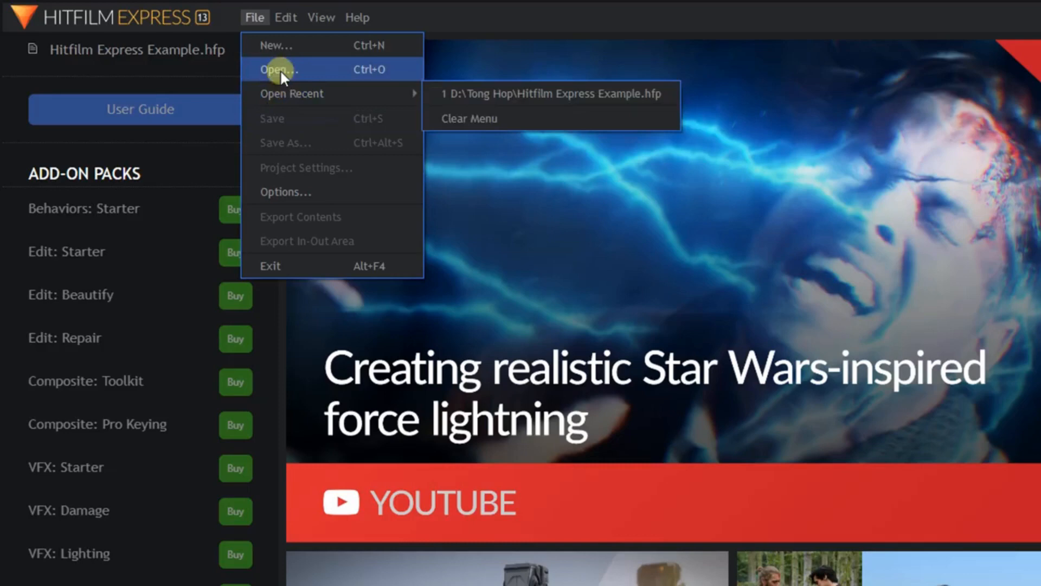
Step: Open the Example project and preview the café clip MVI_2634.MP4 in the Trimmer
click(274, 46)
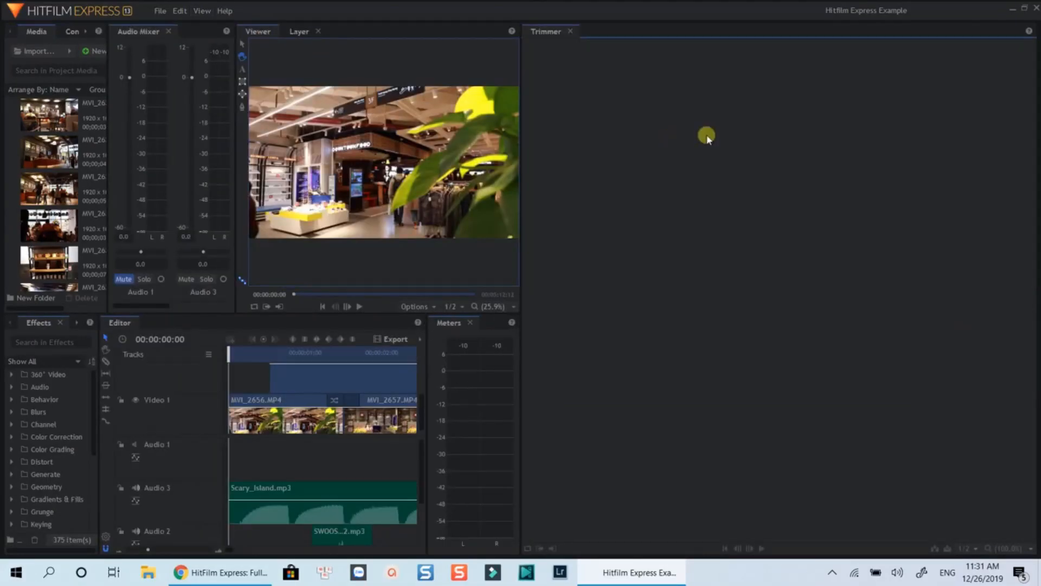
double_click(47, 188)
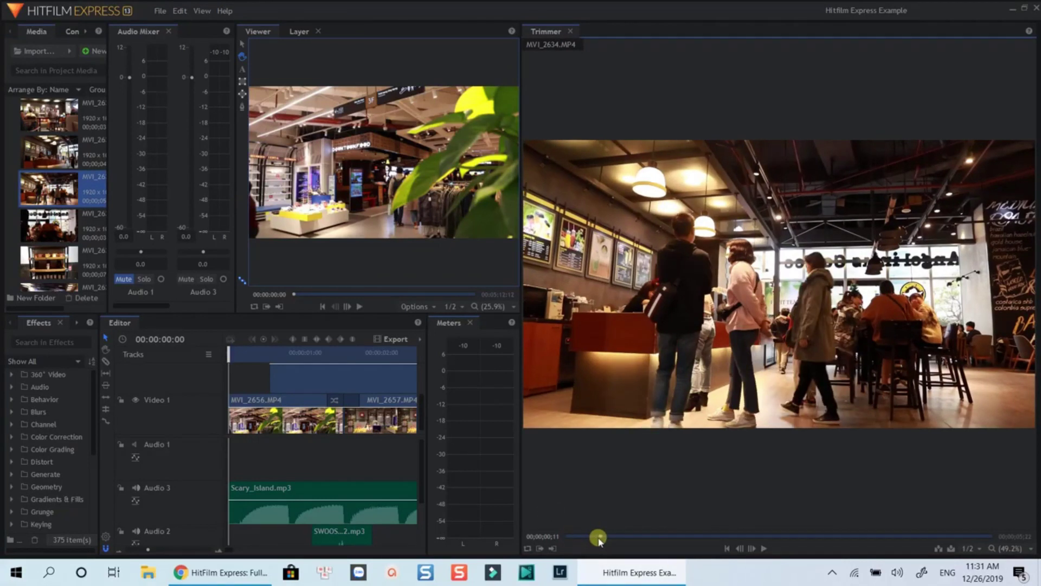
click(202, 11)
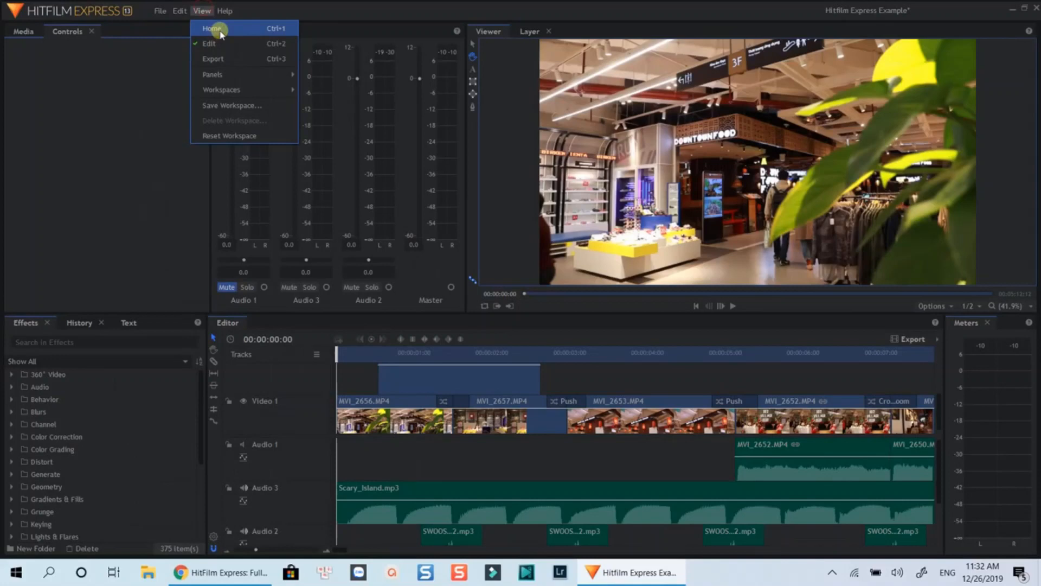
Step: Return to the home screen and show options for the empty video track
click(212, 29)
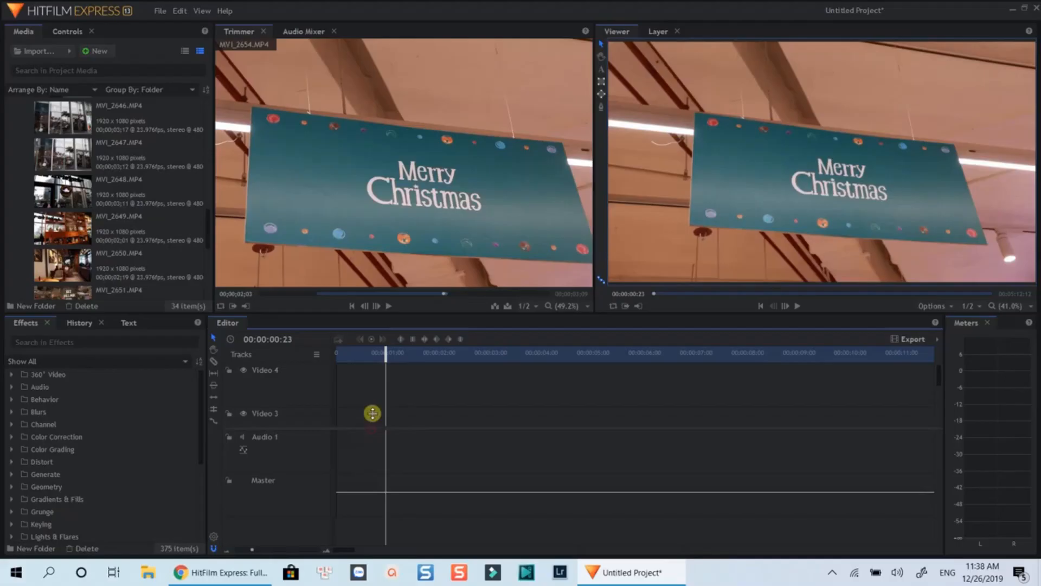
right_click(372, 413)
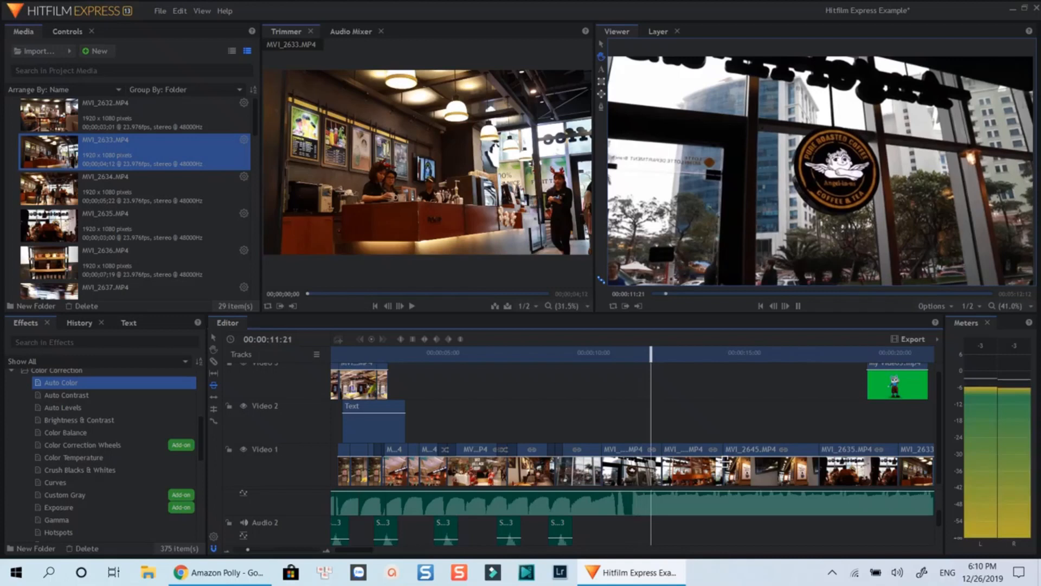
Step: Trim a Video 1 clip in the Editor timeline to a duration of 00:00:02:17
scroll(right, 3)
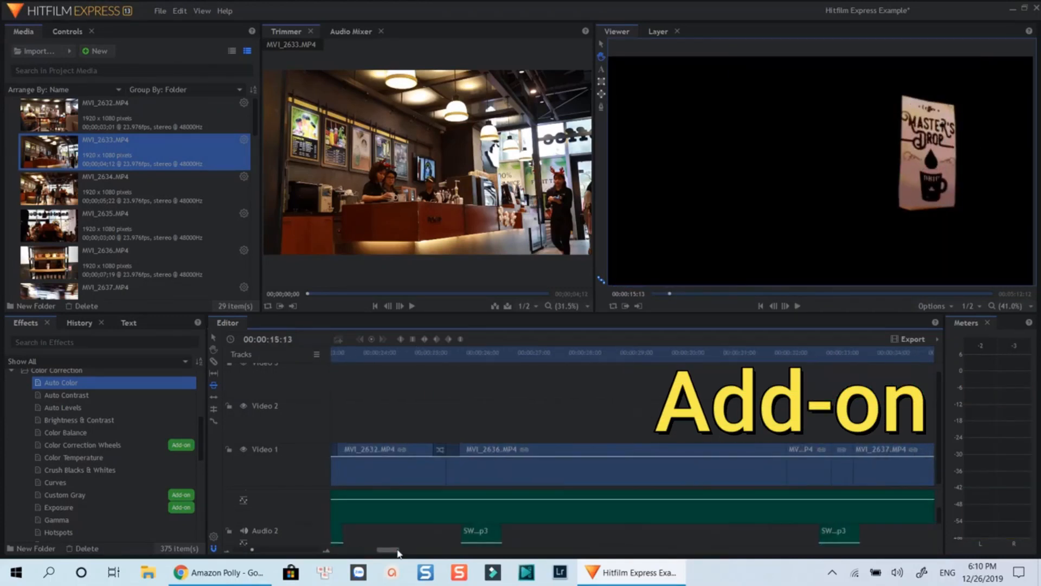
scroll(right, 3)
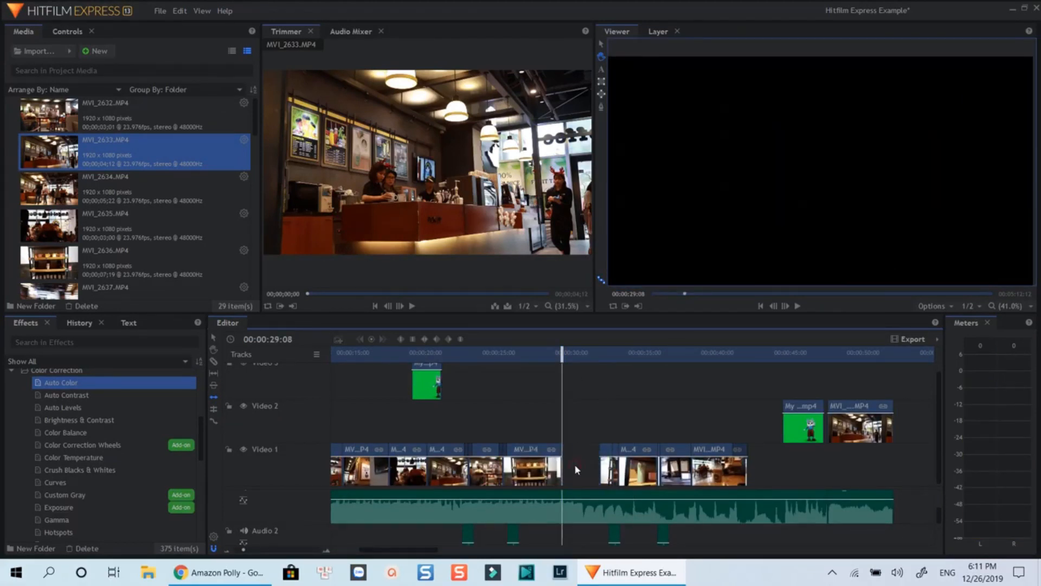
mouse_move(581, 471)
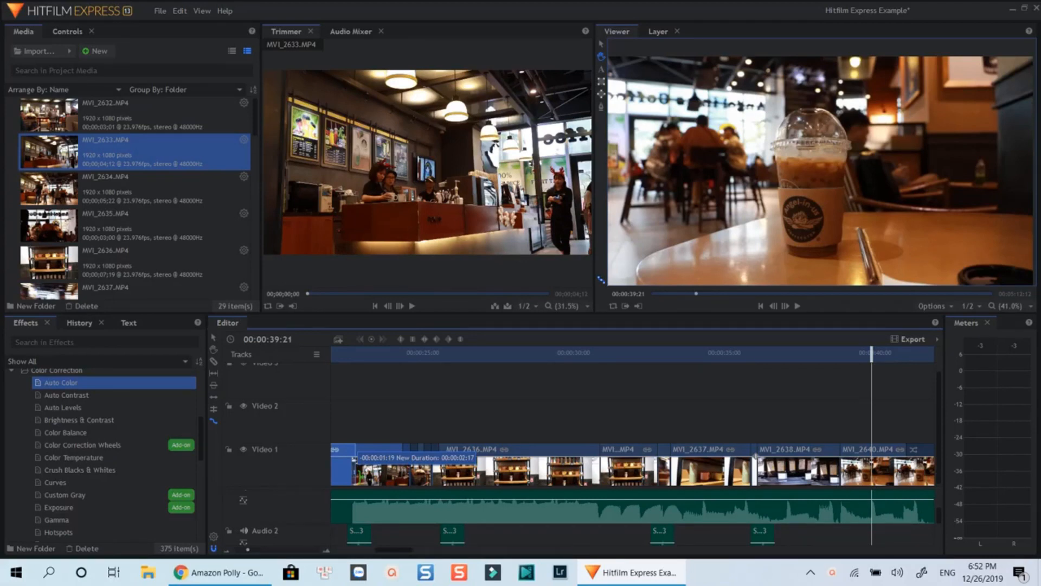
click(595, 571)
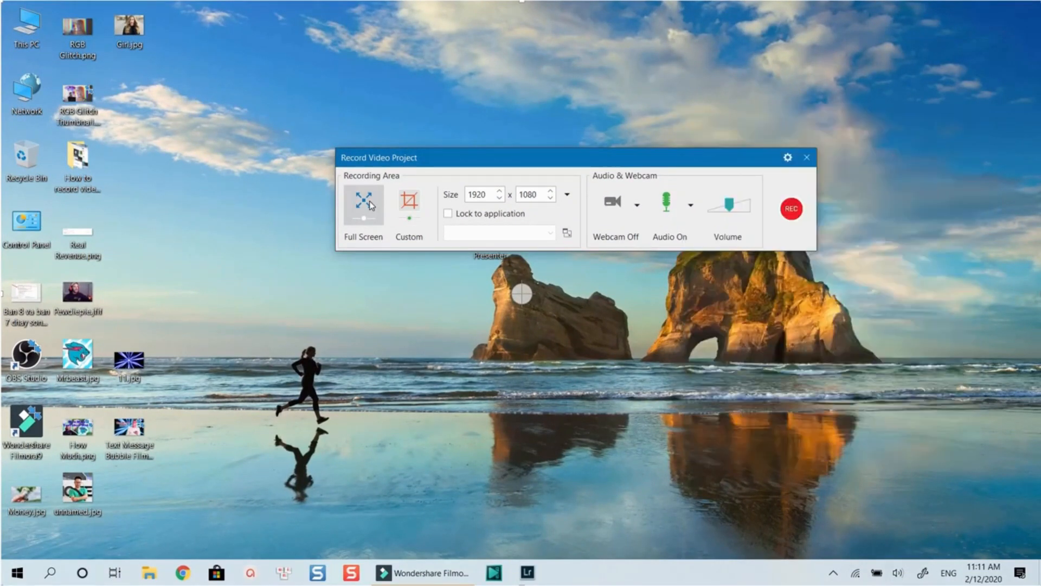
Step: Choose Full Screen as the 1920 x 1080 recording area with audio on
click(449, 214)
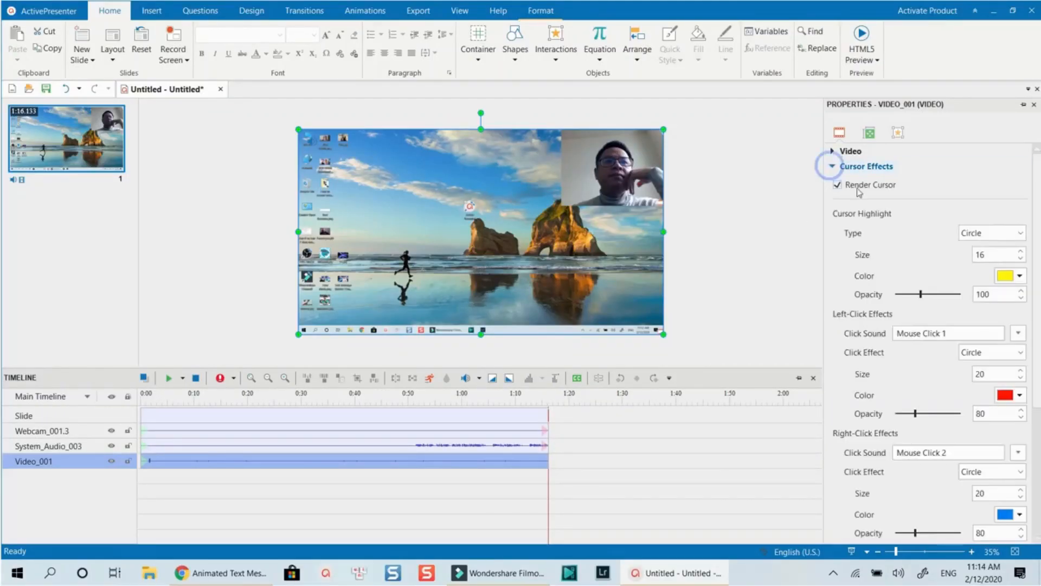
Step: Show cursor effects, then draw a blue shape on the slide reading 'ActivePresenter 8 Recorder'
click(1008, 275)
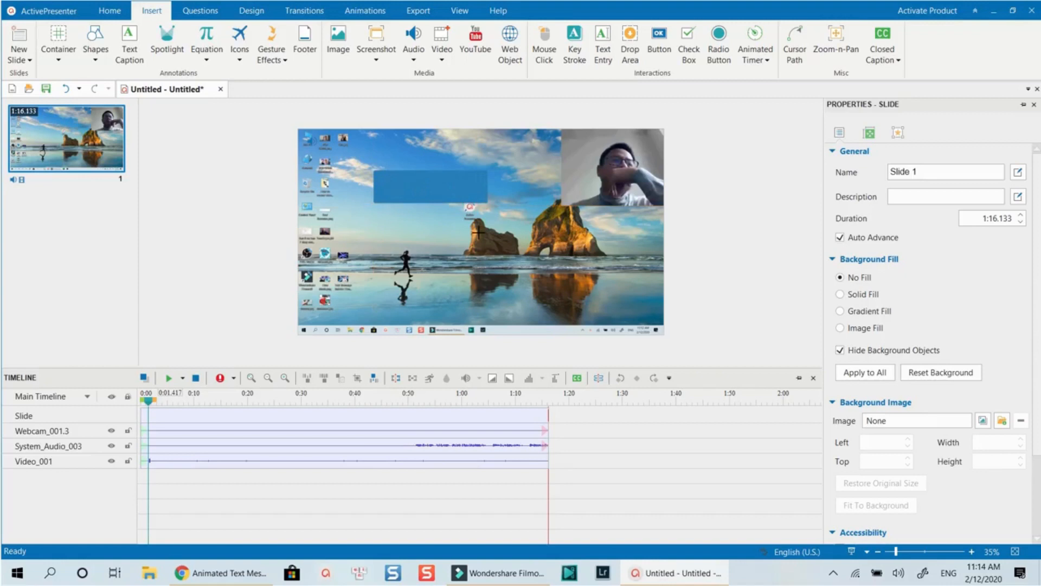
click(431, 186)
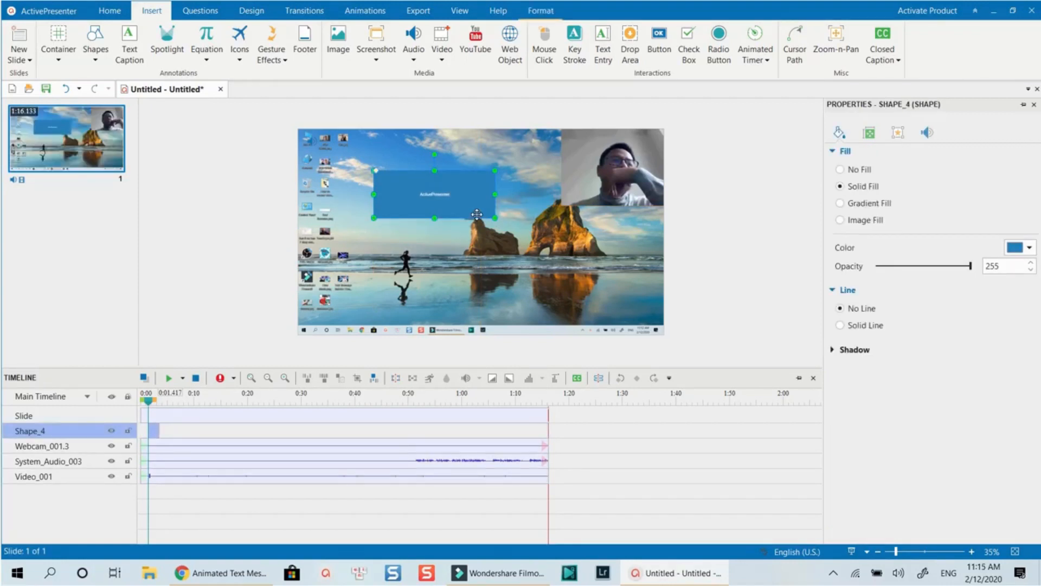
double_click(434, 194)
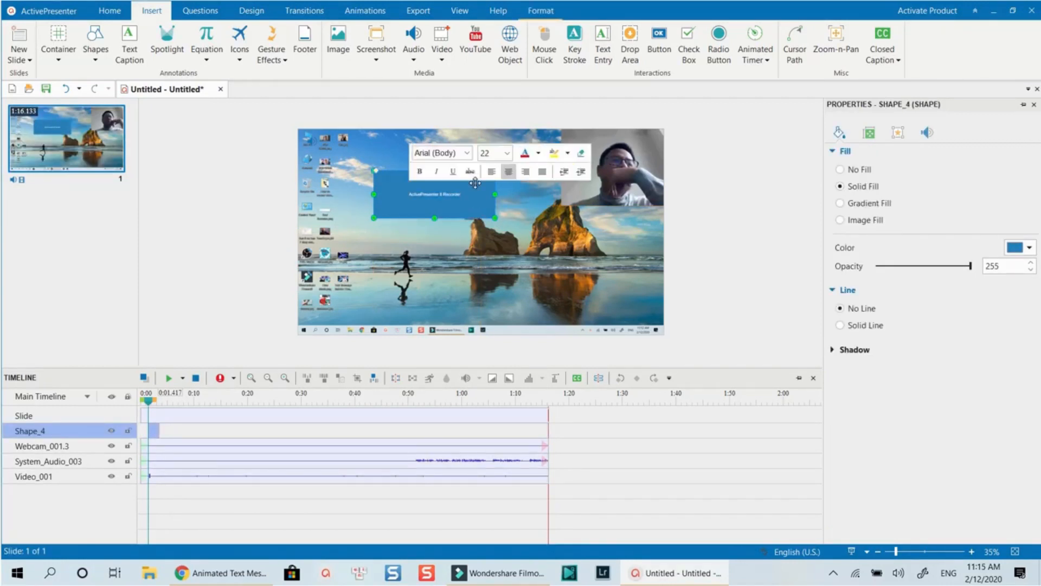
click(439, 138)
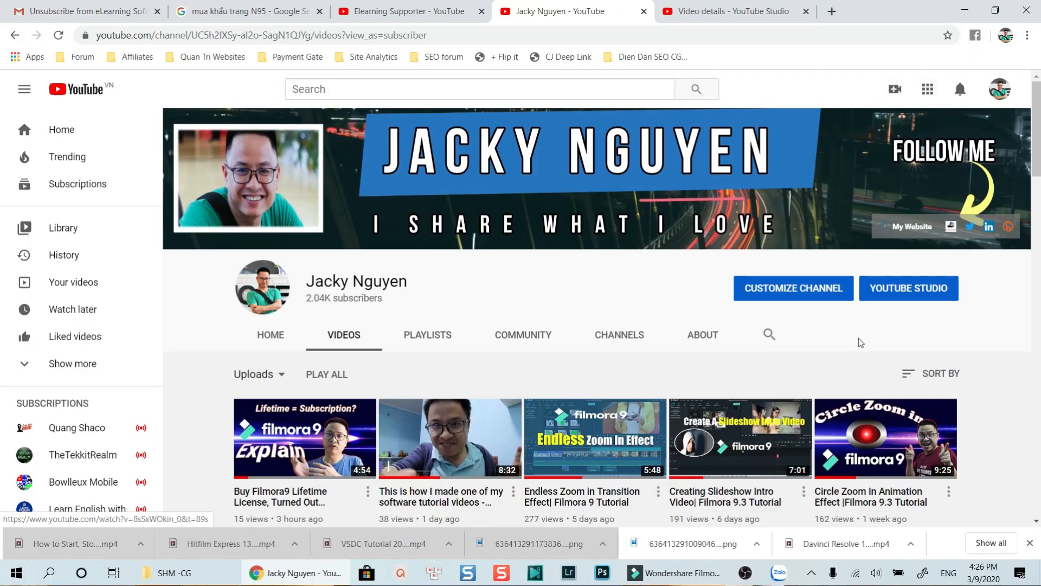
Step: Scroll down through the channel's uploaded tutorial videos on its Videos page
scroll(down, 3)
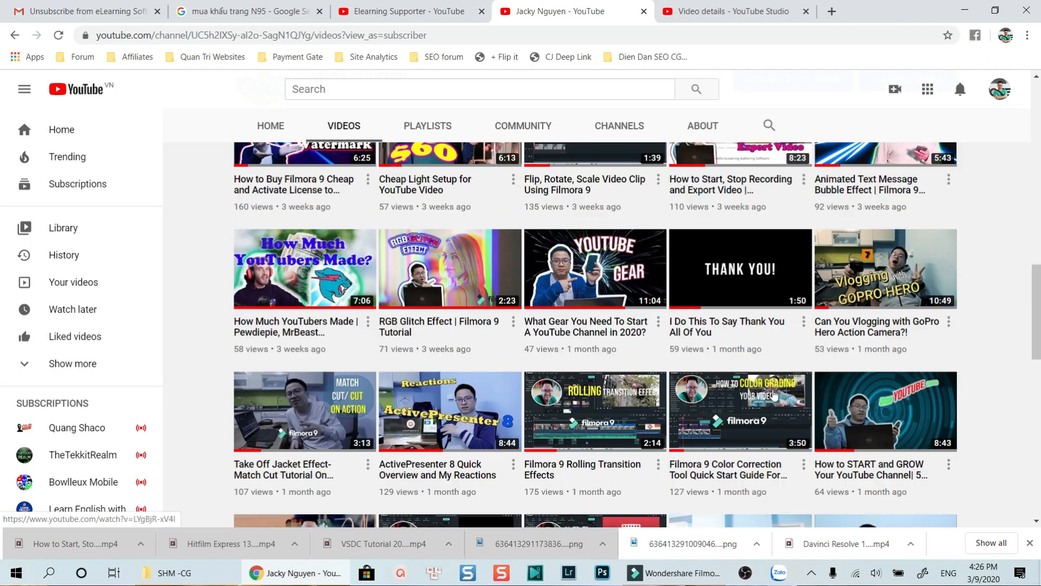
scroll(down, 3)
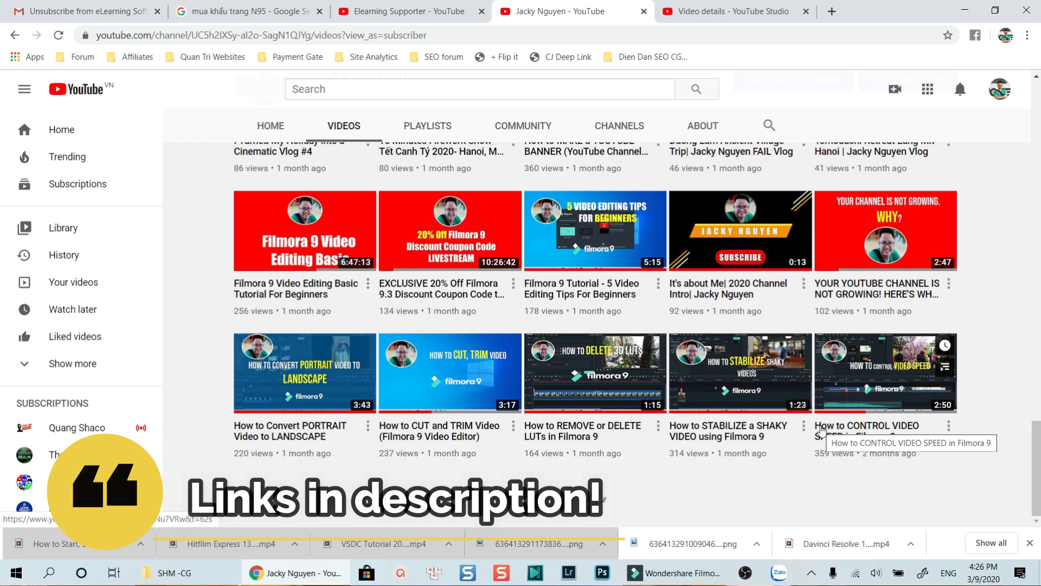
scroll(down, 3)
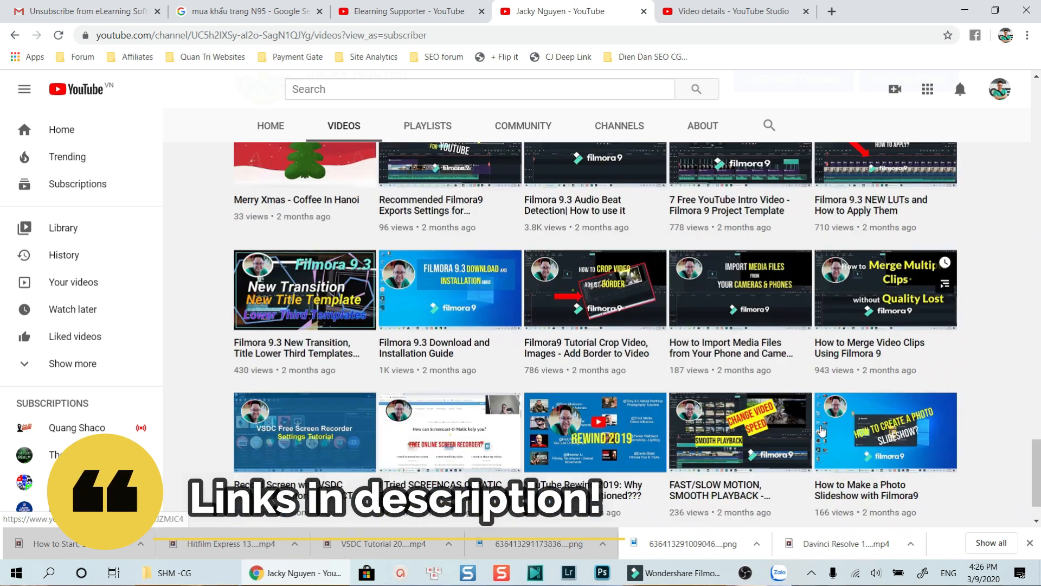
scroll(down, 3)
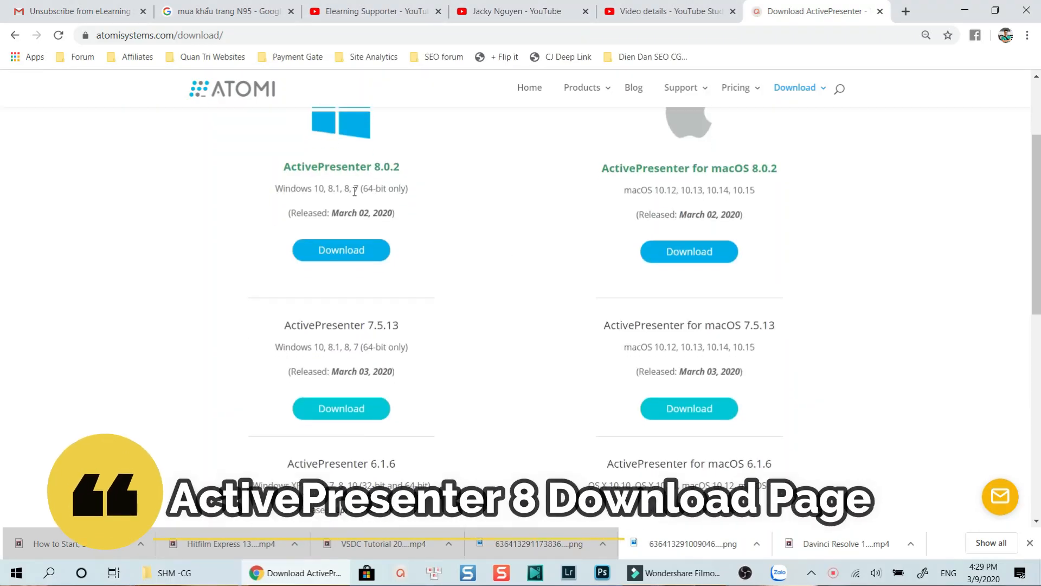
Step: Scroll the download page to the ActivePresenter 8.0.2 Windows and macOS buttons
scroll(down, 3)
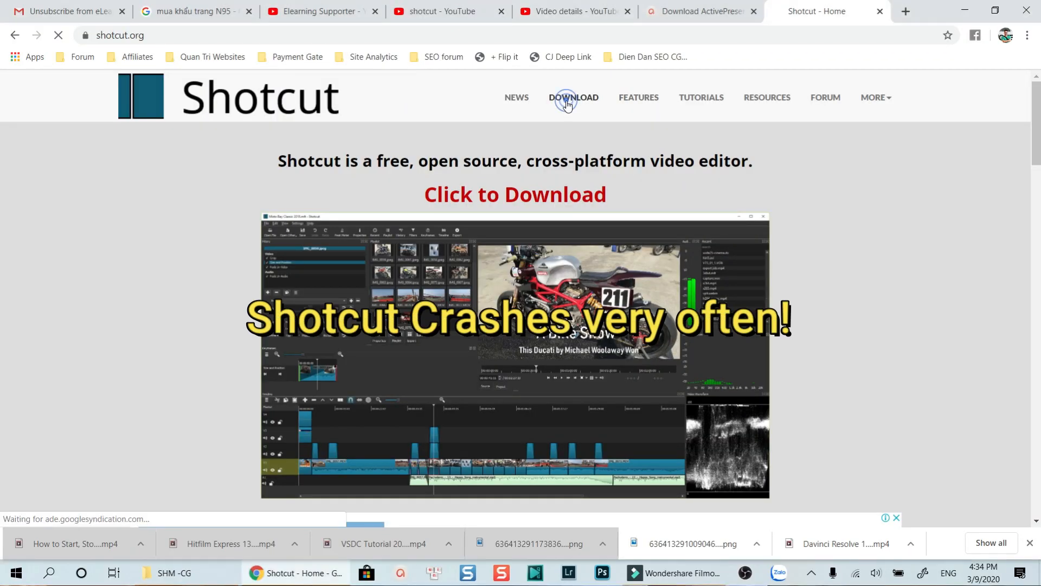
Step: Go to Shotcut's Download page for version 20.02.17, then its Features page
click(572, 97)
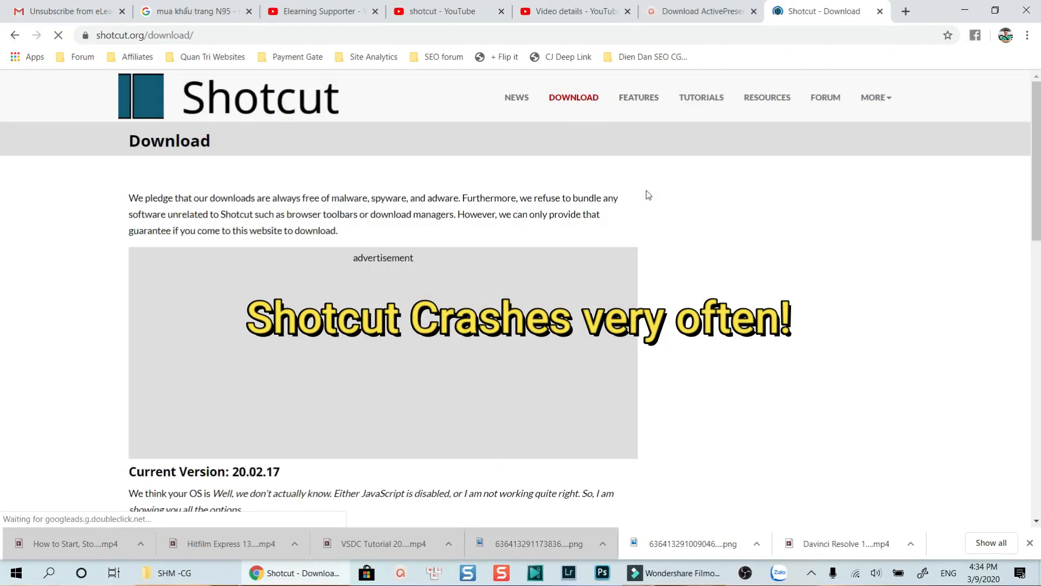
click(638, 97)
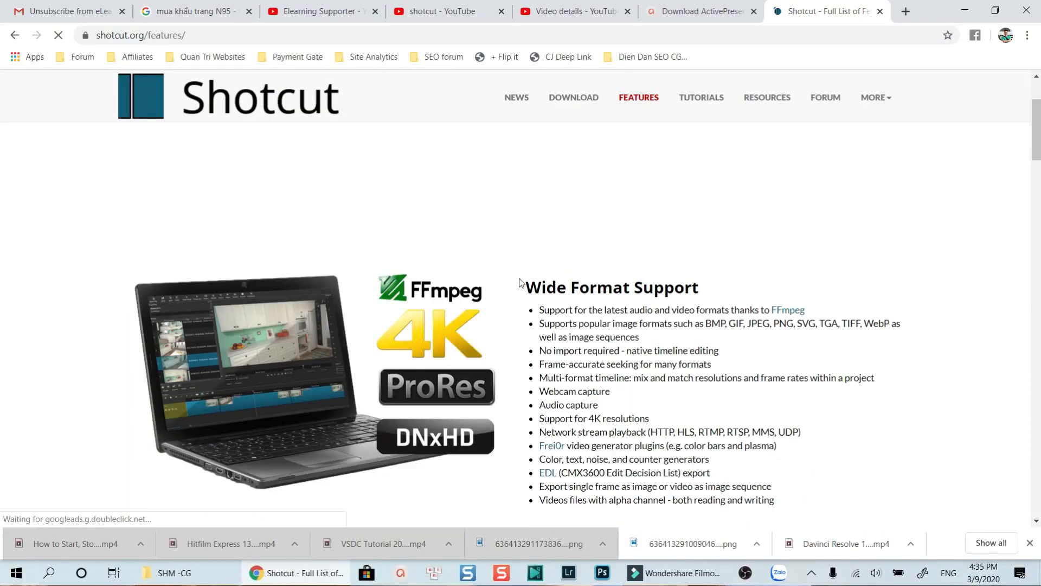
Step: Scroll the features list past Video Effects, Editing and Cross Platform to Hardware Support
scroll(down, 3)
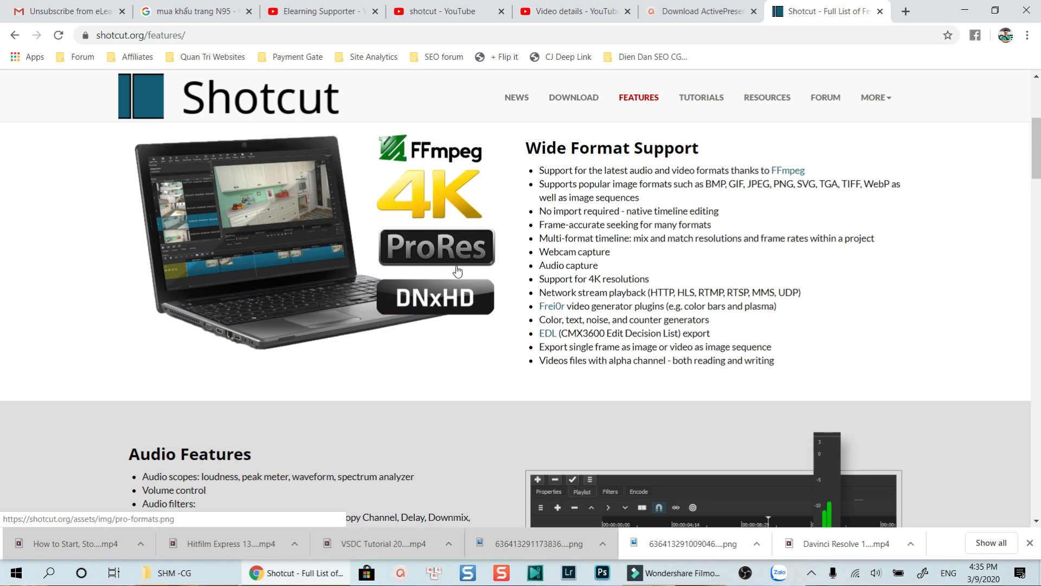
scroll(down, 3)
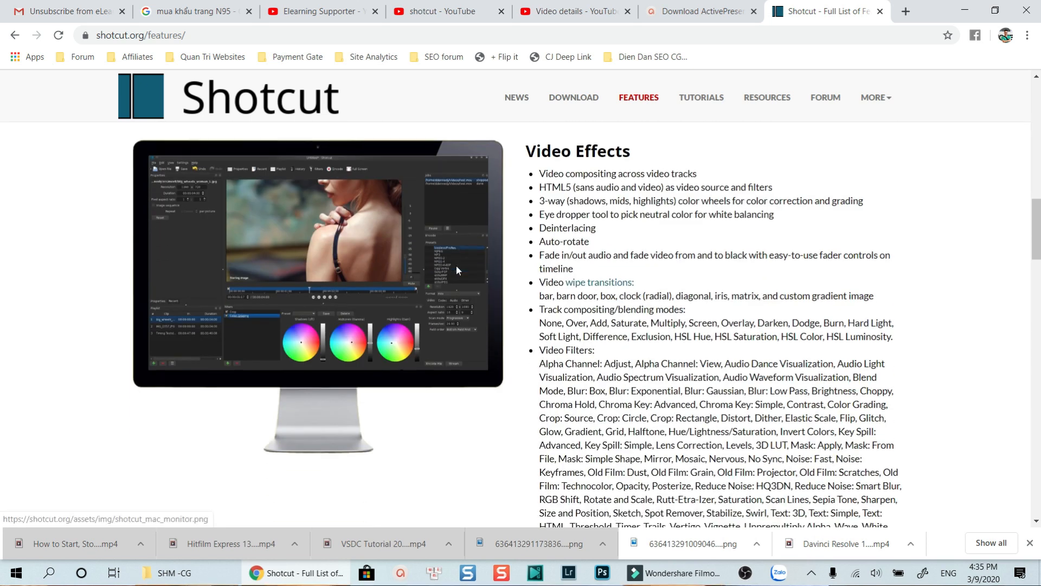
scroll(down, 3)
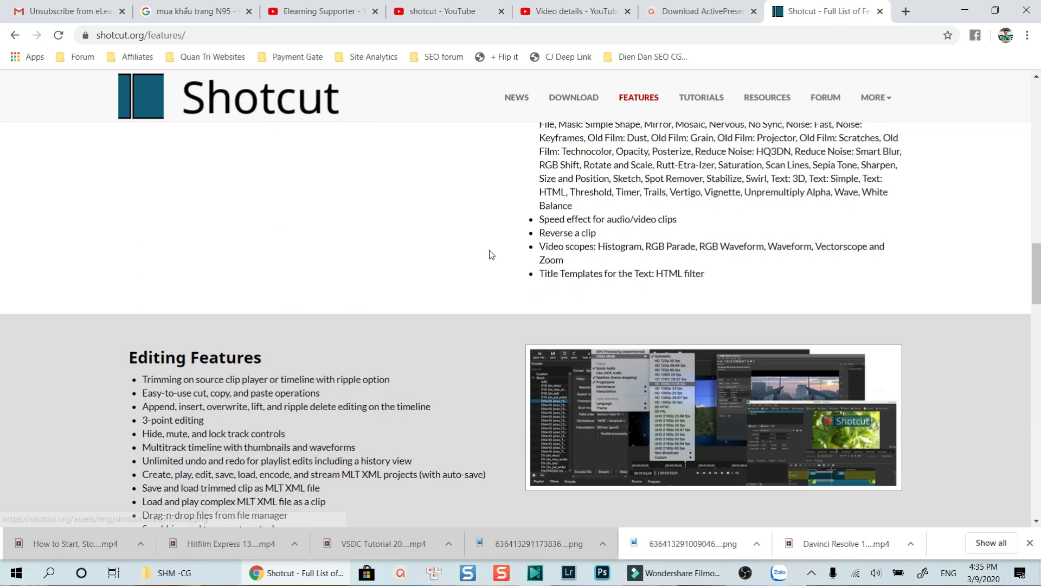
scroll(up, 3)
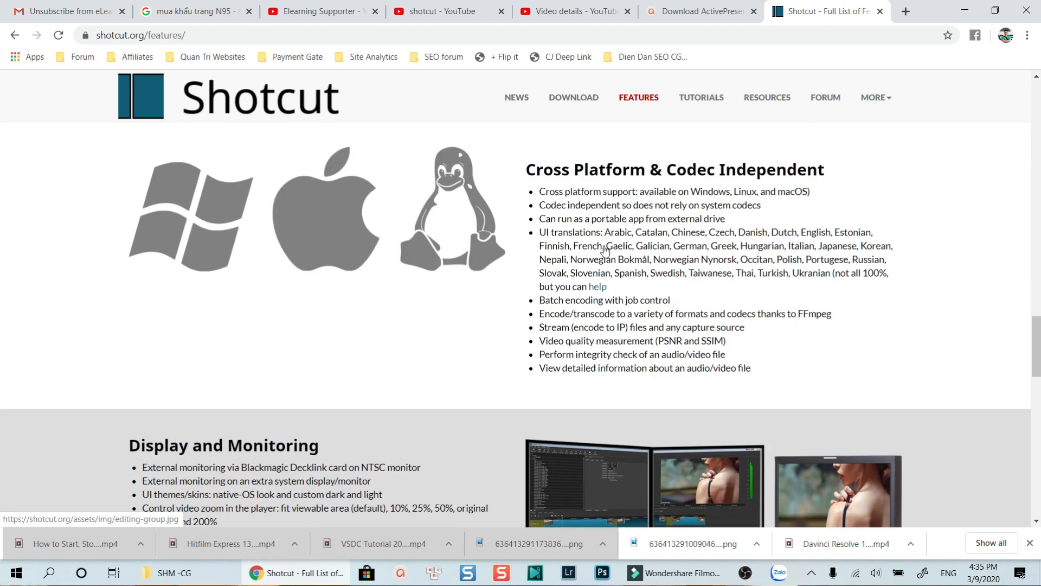
scroll(down, 3)
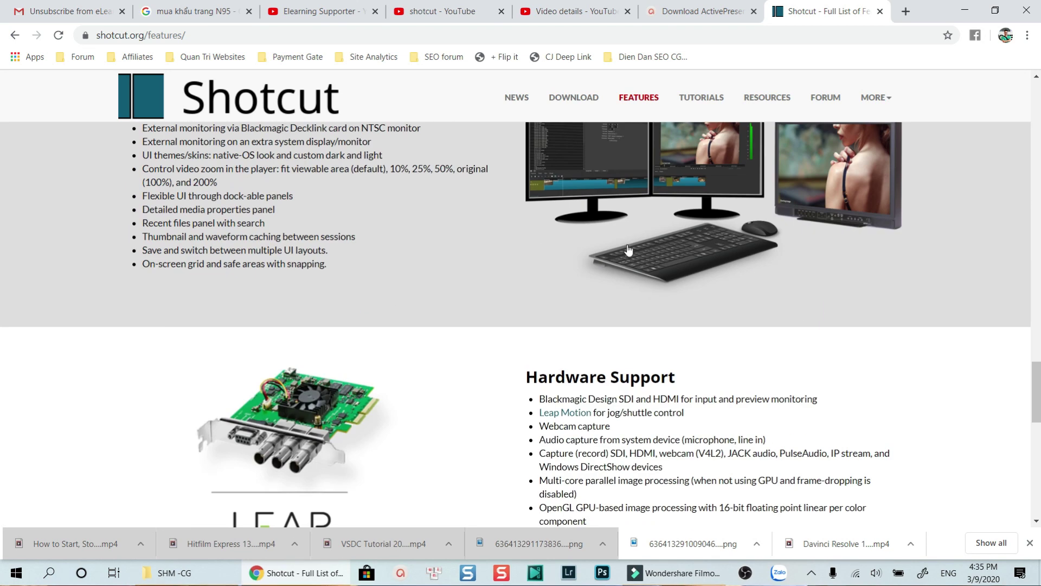